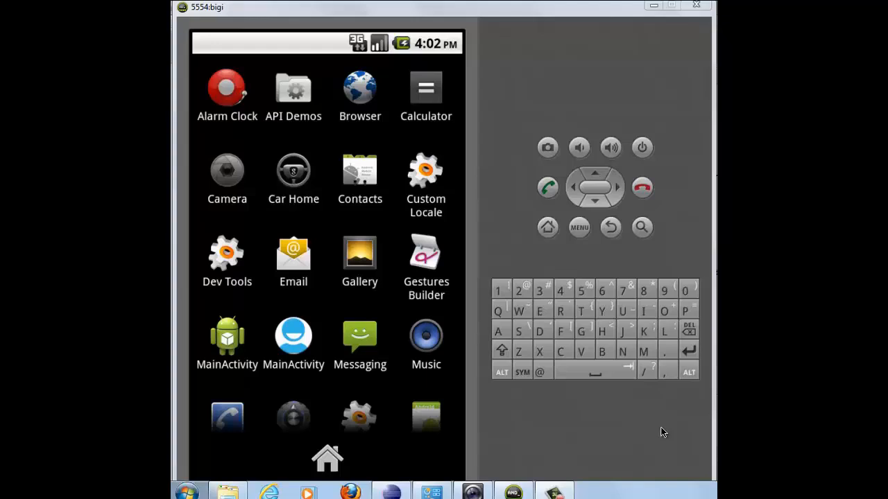
mouse_move(227, 338)
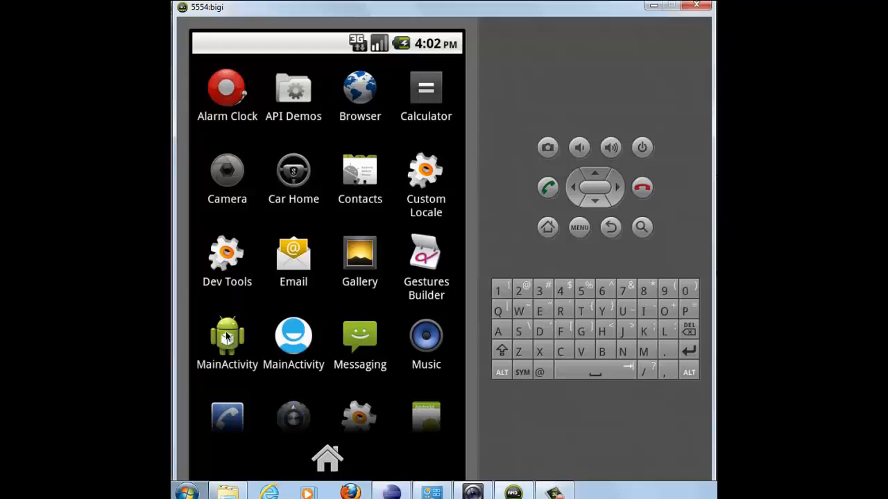
- Launch the ShoppingCart app from its MainActivity icon
left_click(226, 337)
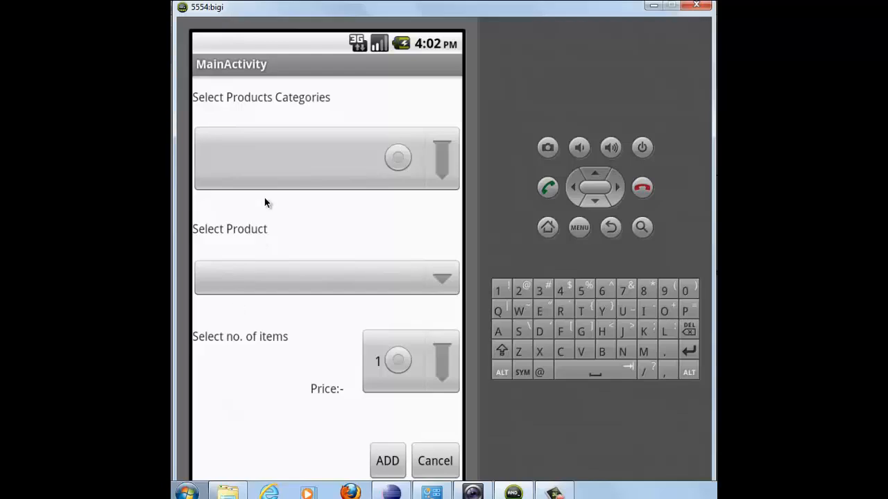
mouse_move(278, 108)
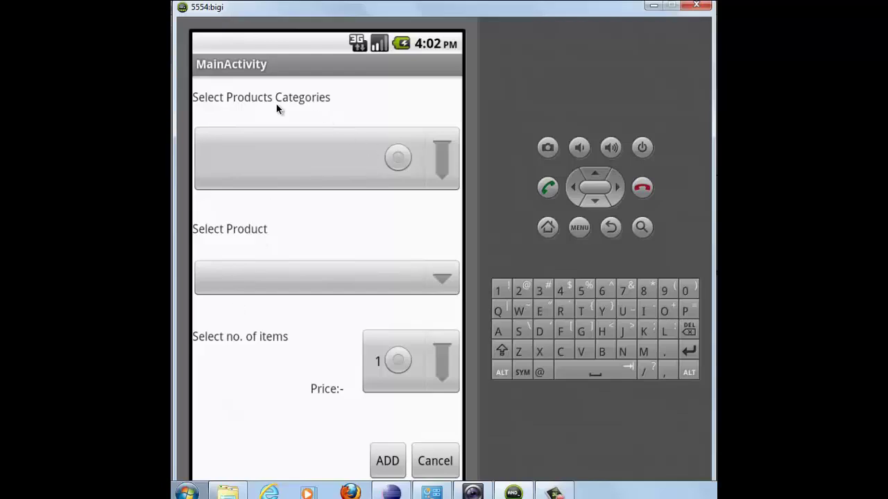
mouse_move(232, 232)
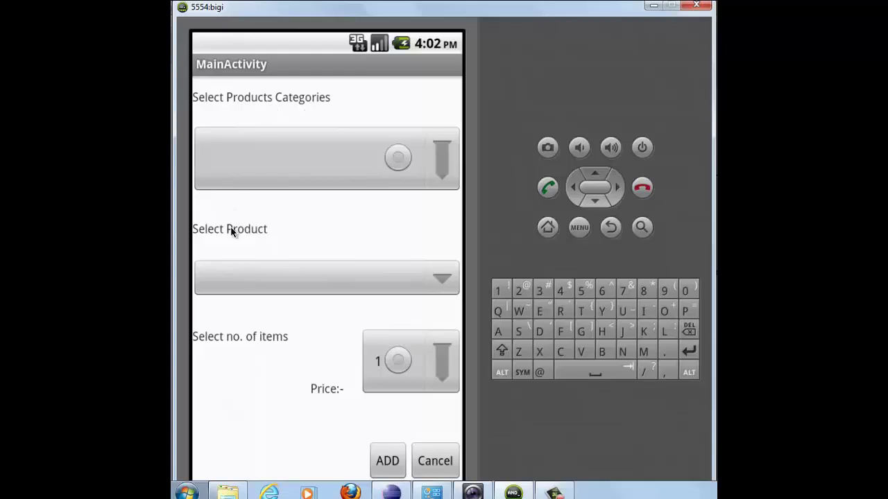
mouse_move(353, 416)
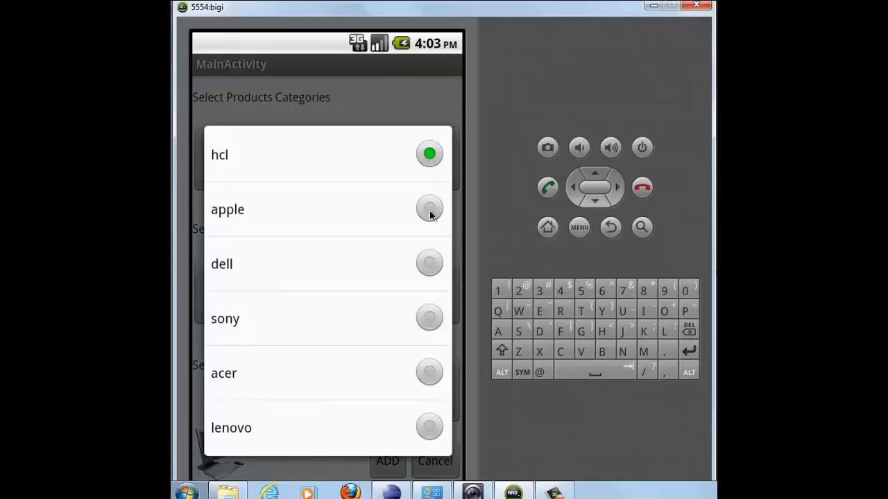
mouse_move(430, 264)
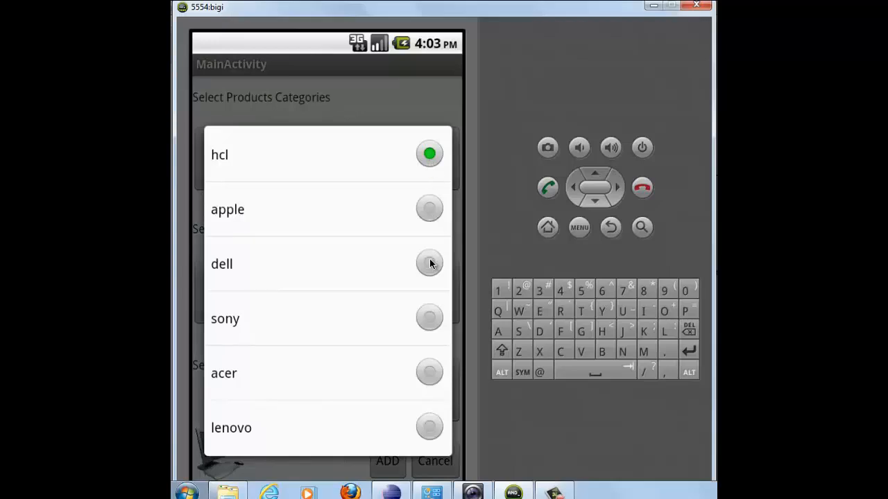
- Choose dell as the product in the Computers category
left_click(429, 263)
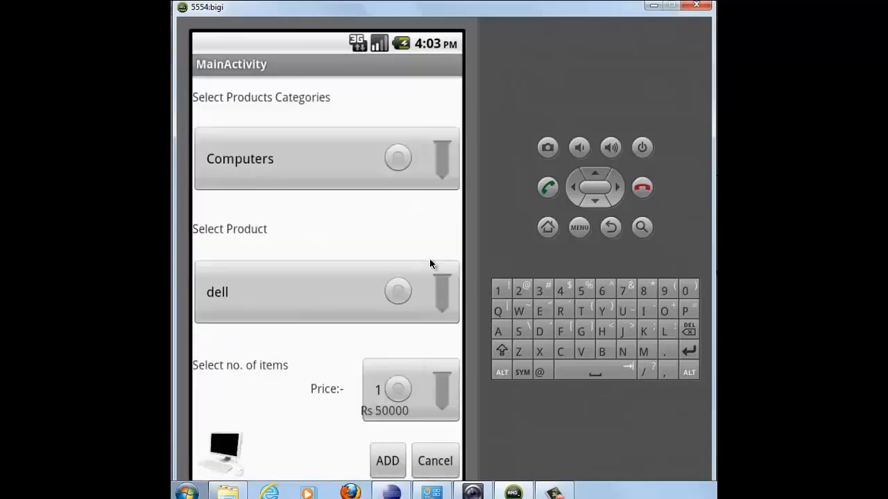
mouse_move(366, 397)
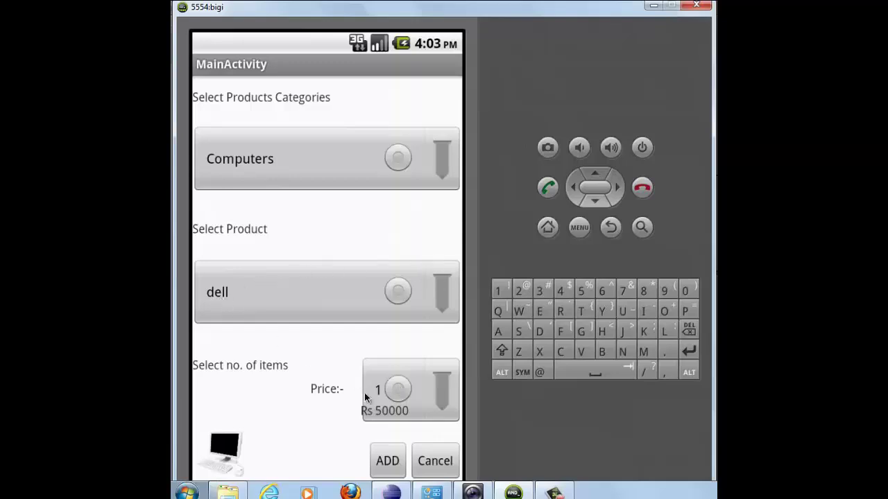
mouse_move(231, 446)
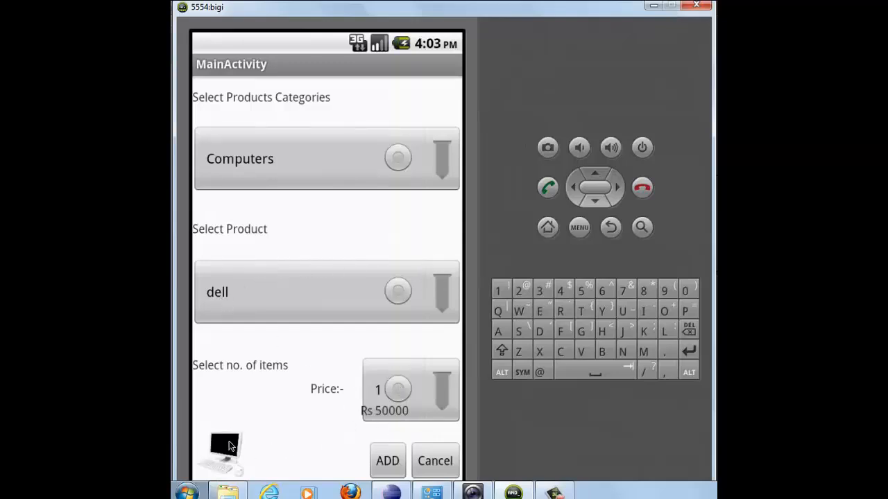
mouse_move(398, 424)
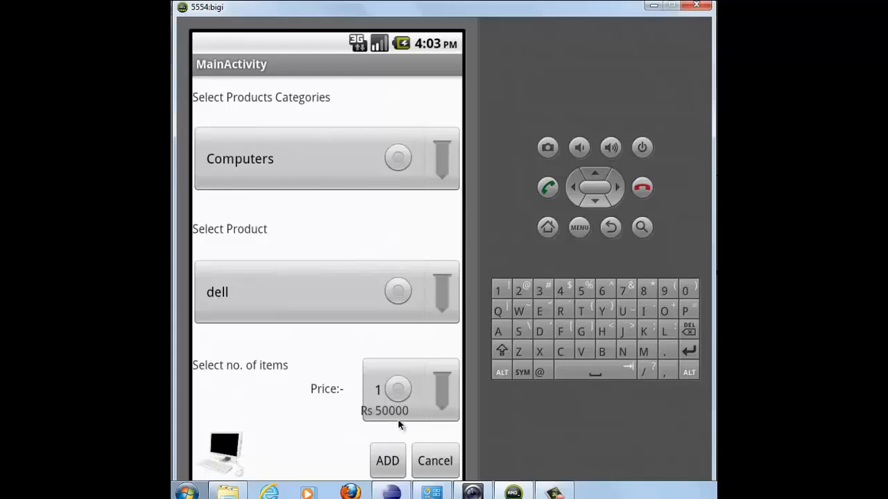
mouse_move(455, 282)
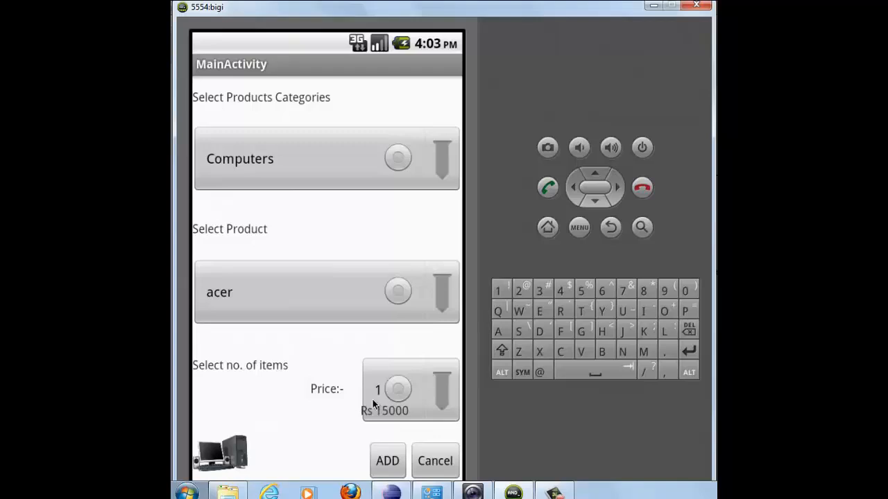
mouse_move(222, 454)
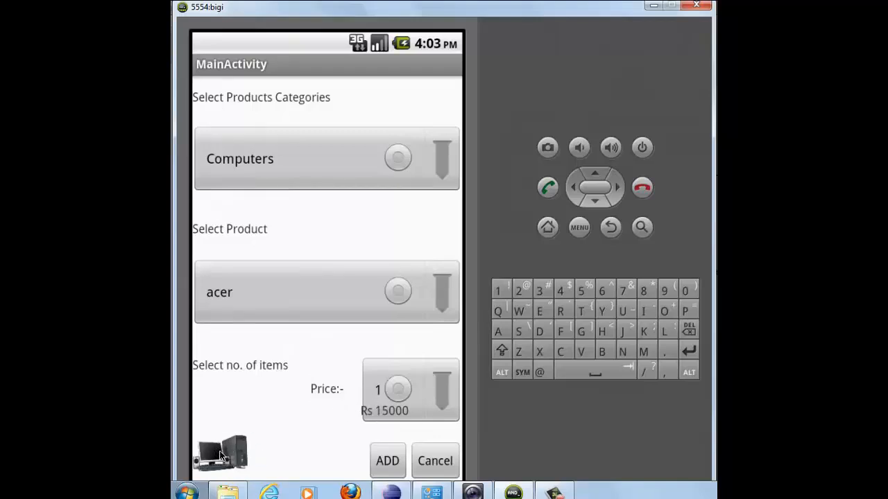
mouse_move(416, 316)
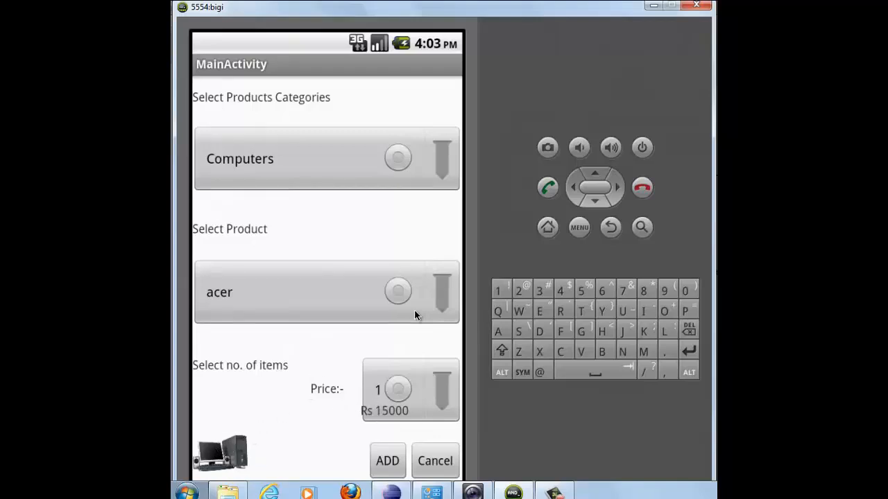
mouse_move(435, 468)
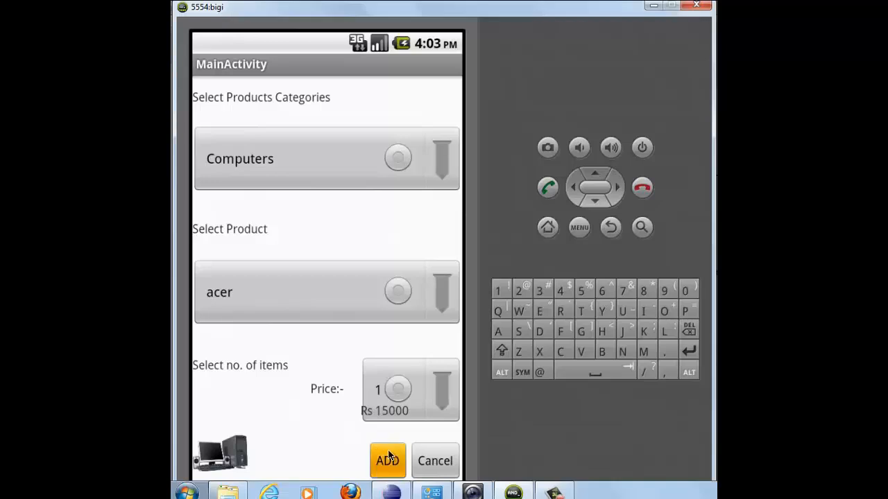
- Add the acer computer to the cart and scroll through the cart list totalling 410000
left_click(387, 461)
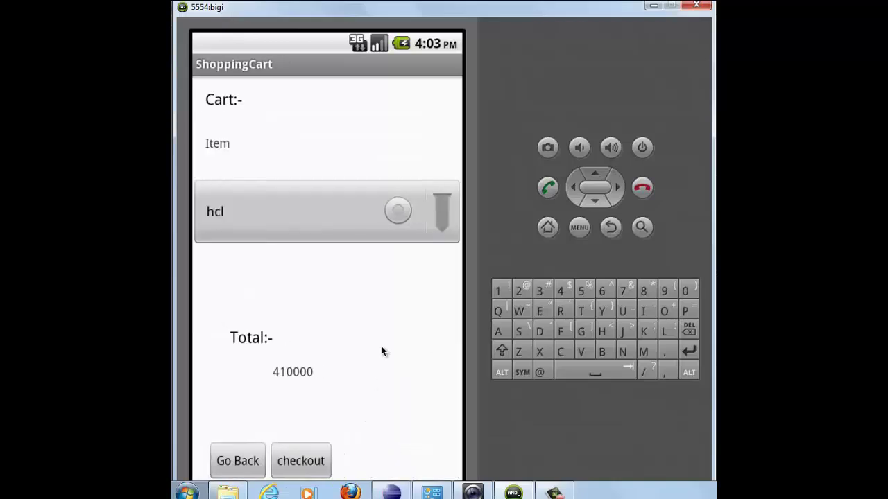
mouse_move(312, 372)
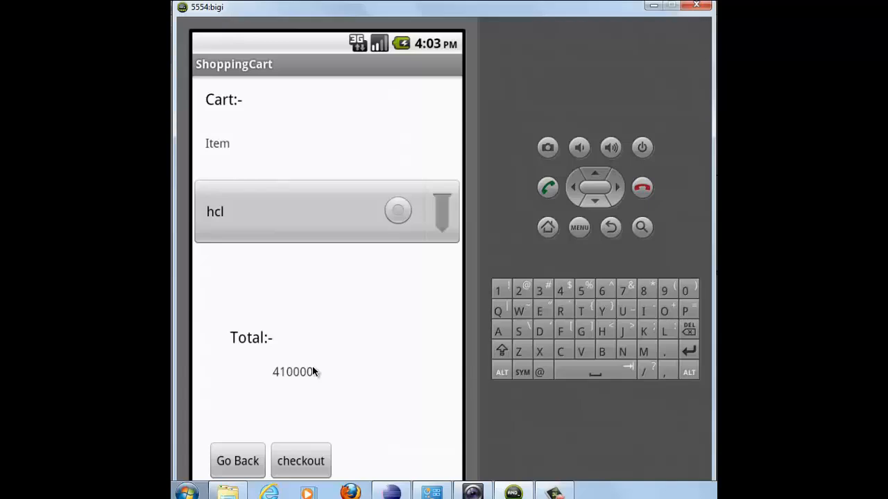
mouse_move(443, 215)
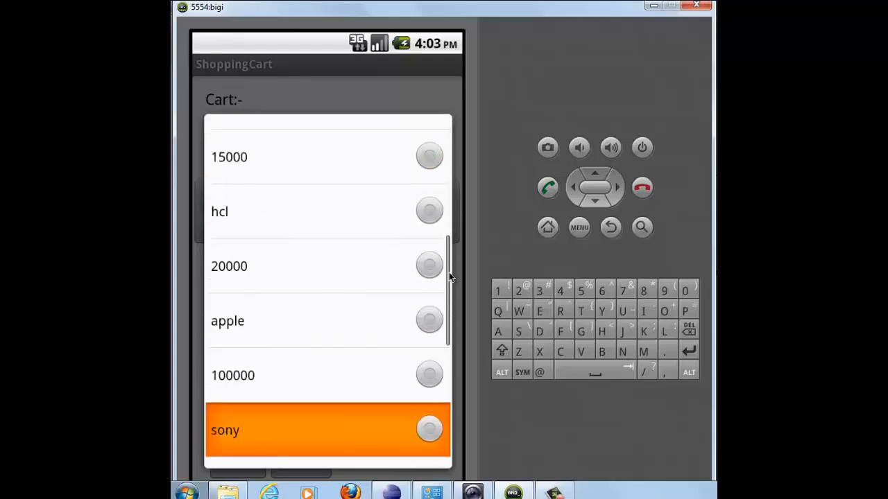
scroll("down", 3)
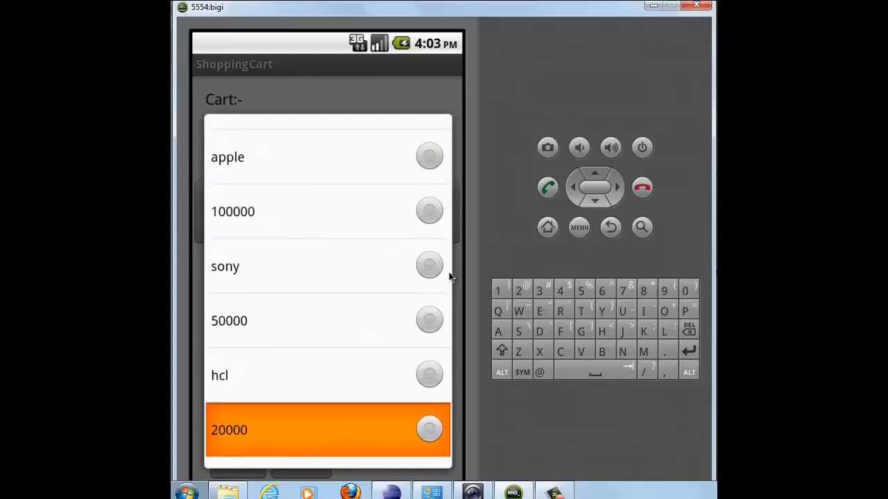
scroll("down", 3)
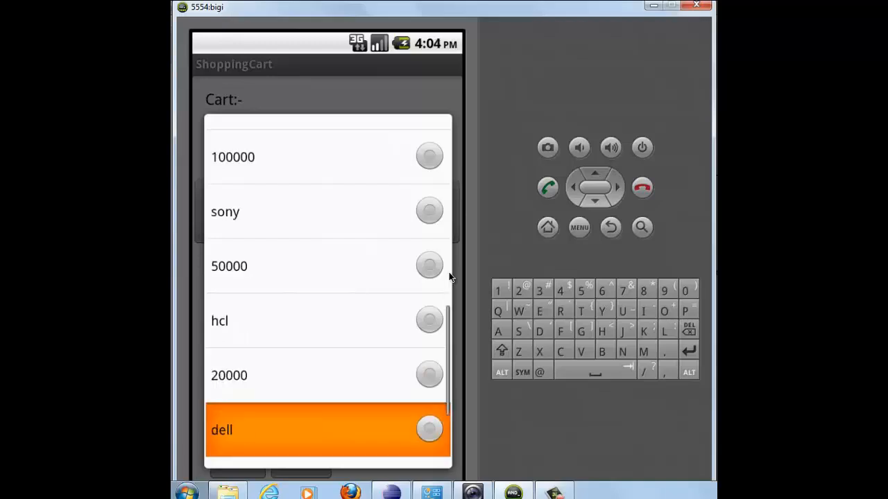
scroll("up", 3)
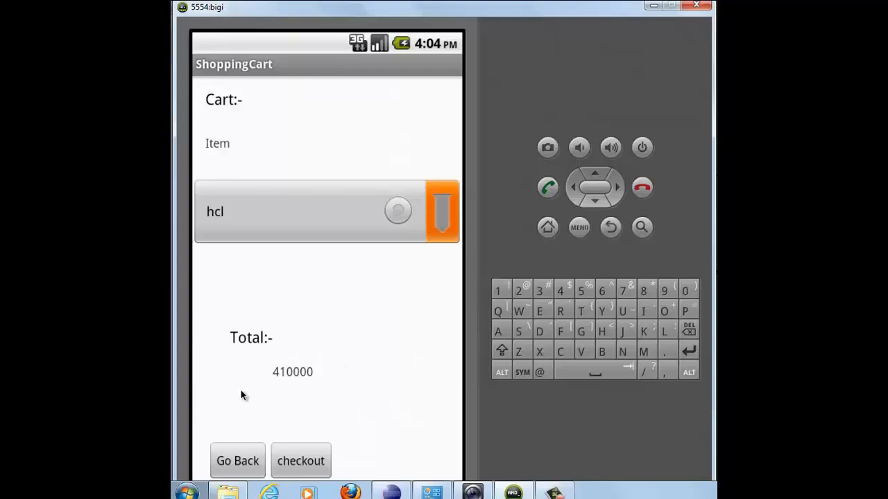
mouse_move(291, 385)
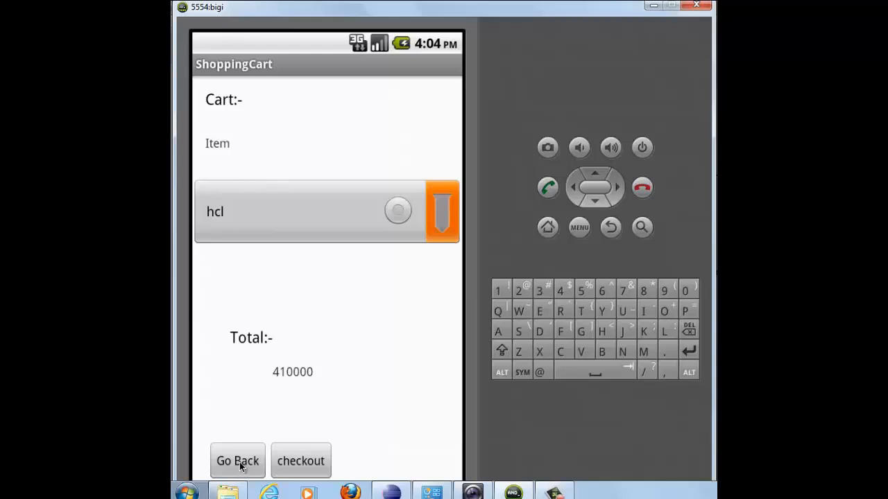
mouse_move(300, 461)
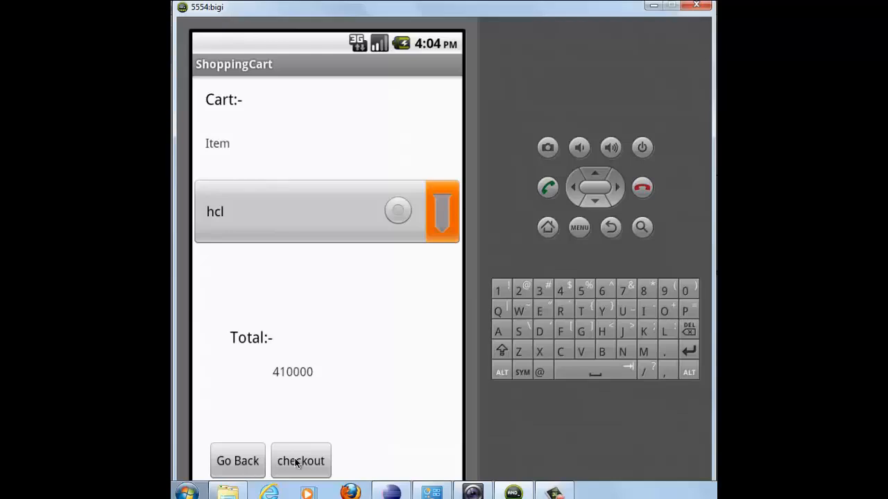
- Proceed to the checkout form and enter the name palak
left_click(300, 461)
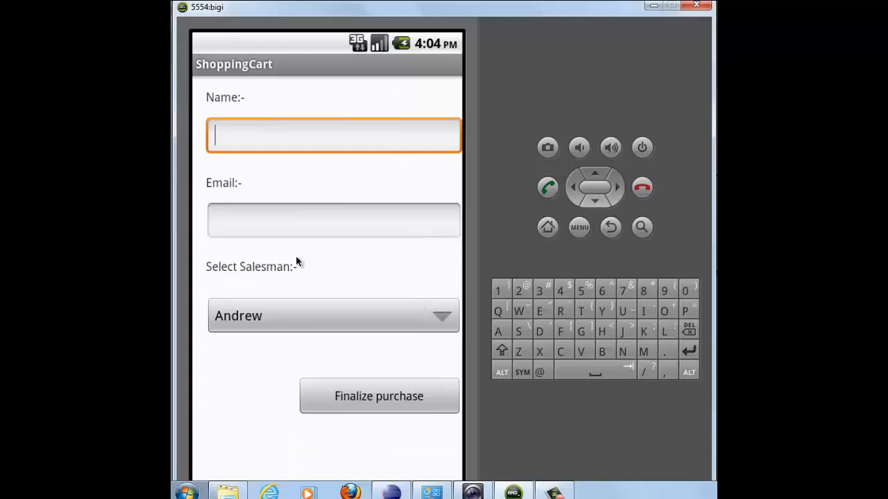
mouse_move(222, 133)
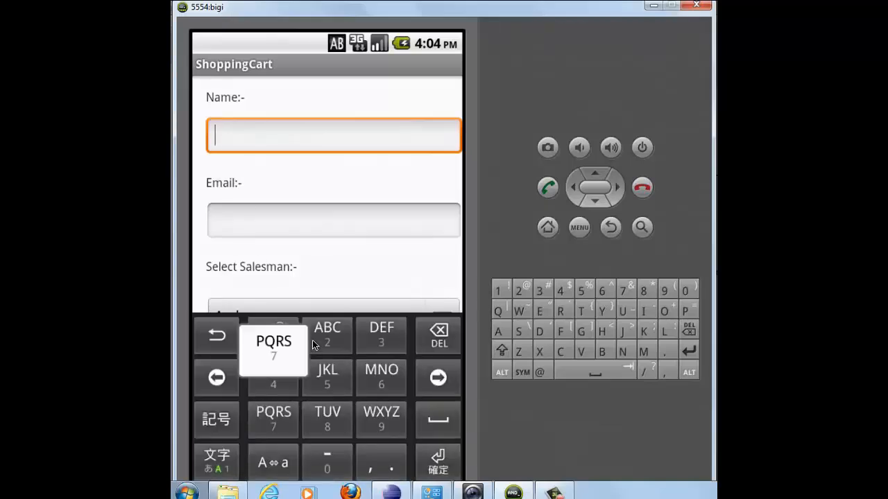
type("pak")
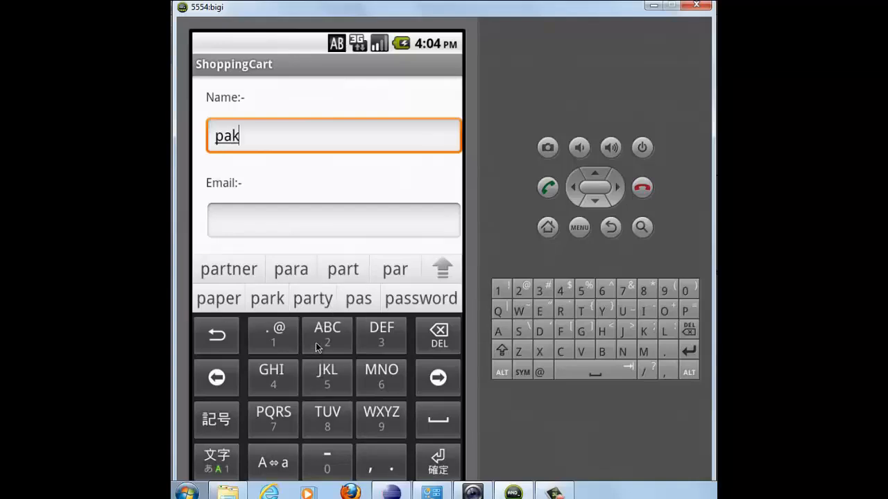
left_click(326, 378)
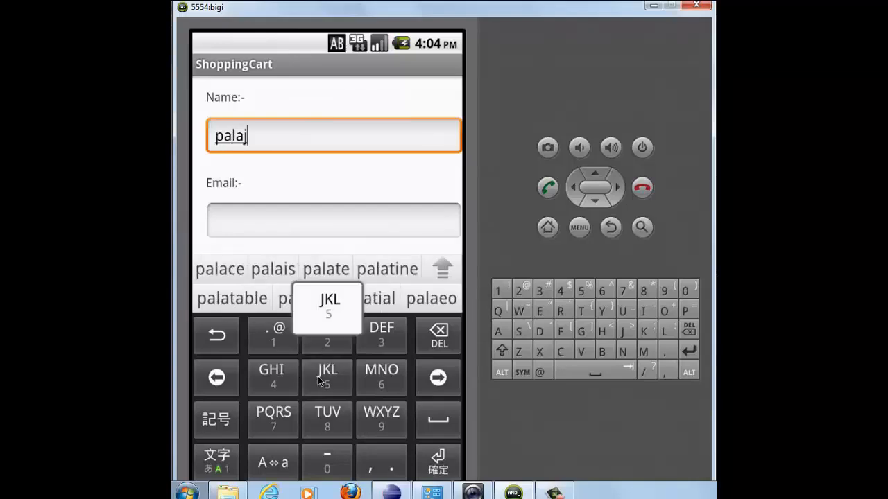
left_click(326, 378)
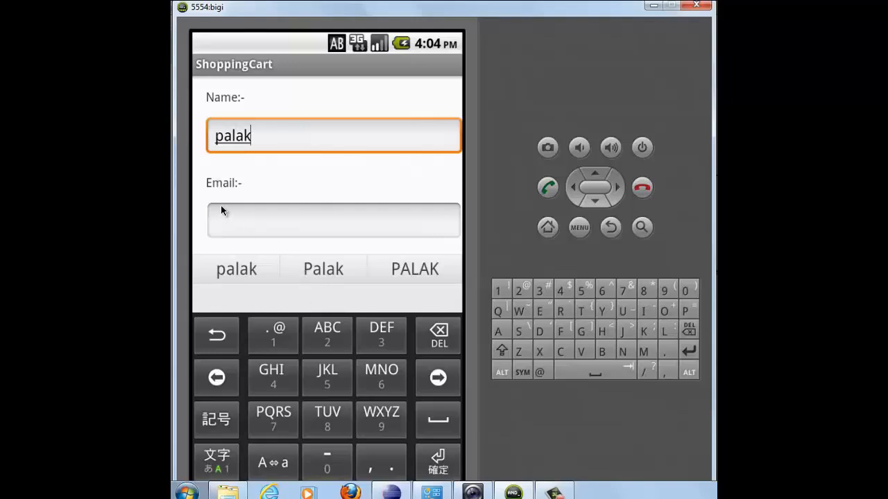
- Enter general as the email address
left_click(333, 220)
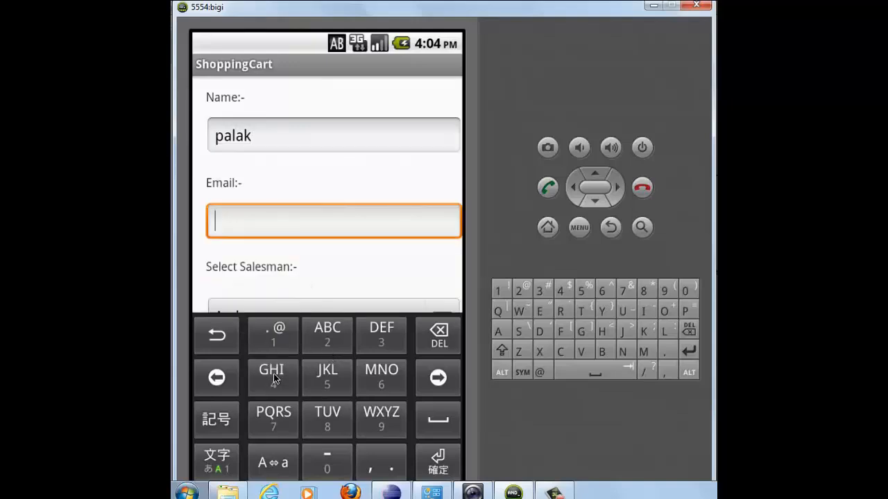
left_click(271, 378)
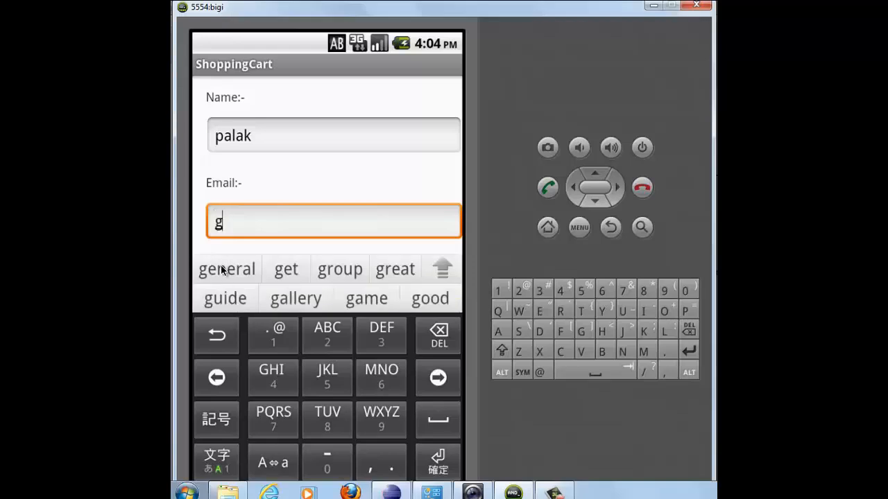
left_click(227, 269)
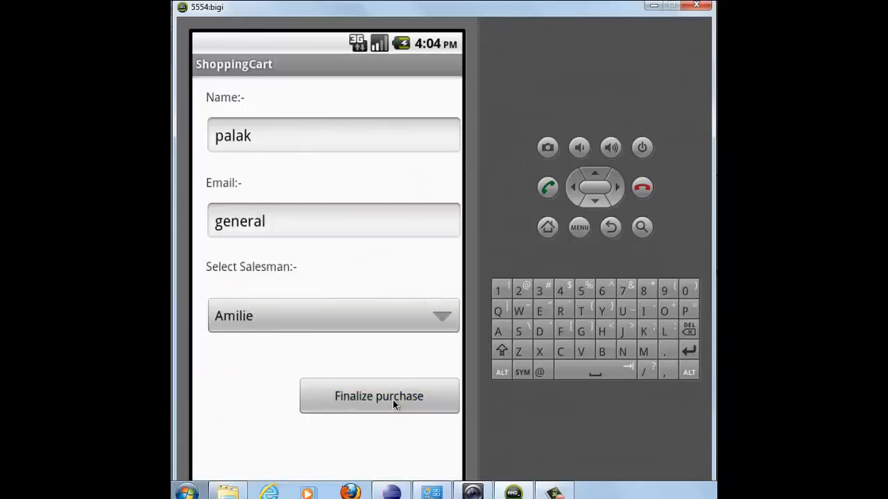
- Finalize the purchase, review the 438700.0 after-tax summary, and pay
left_click(379, 396)
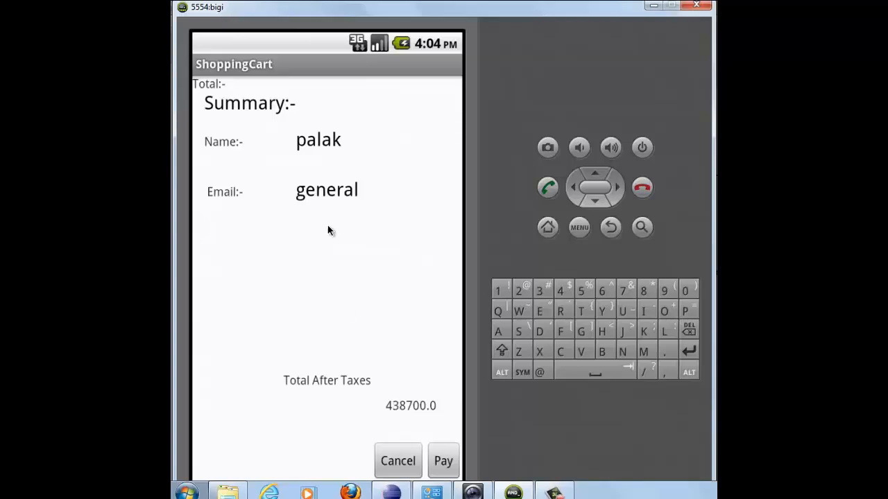
mouse_move(336, 298)
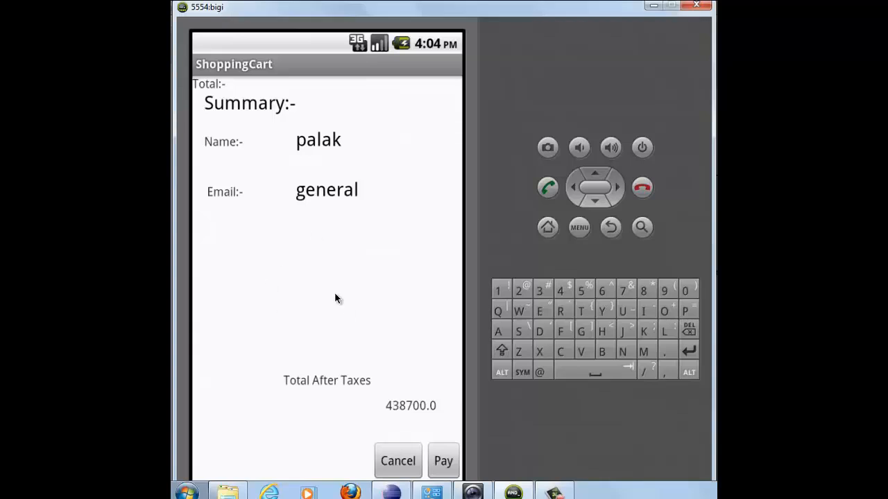
mouse_move(291, 137)
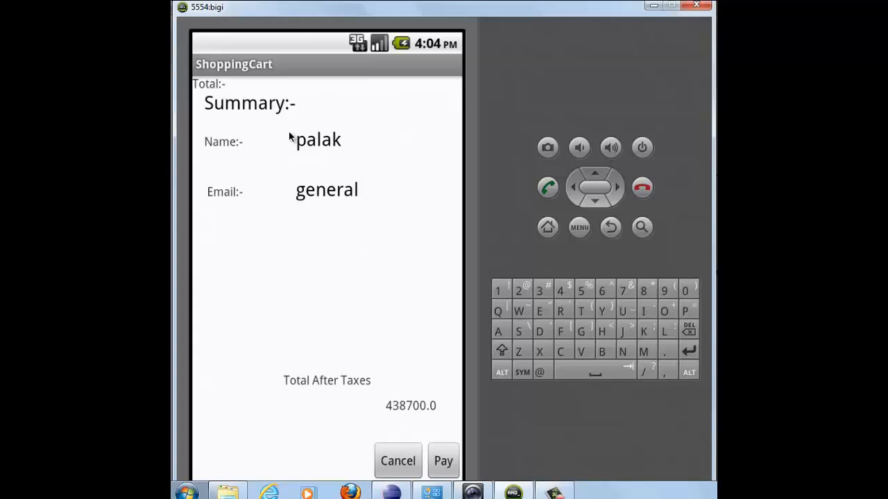
mouse_move(315, 147)
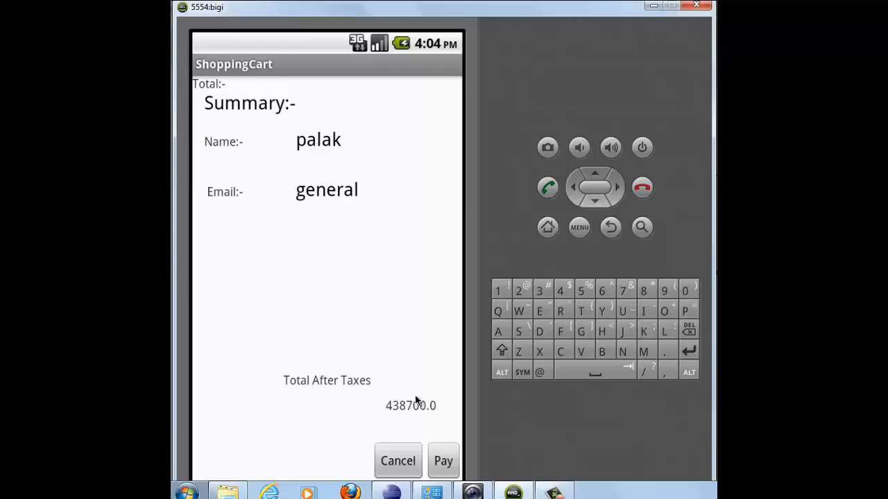
mouse_move(390, 404)
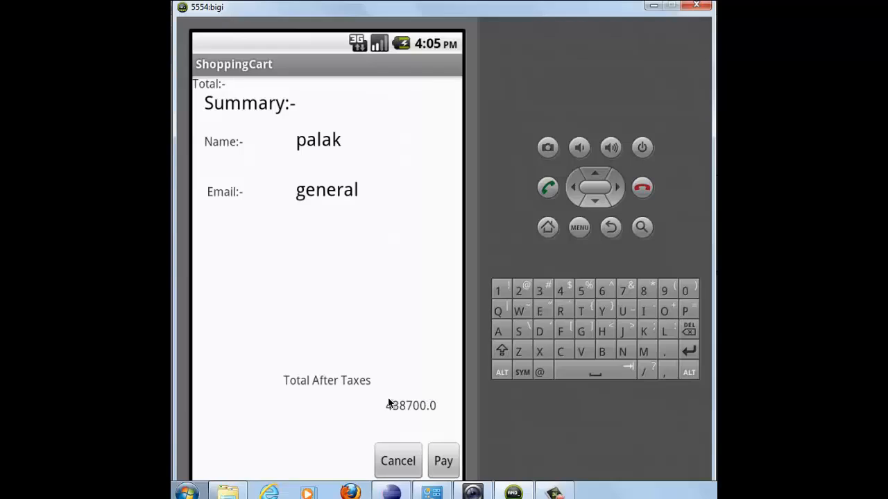
mouse_move(413, 448)
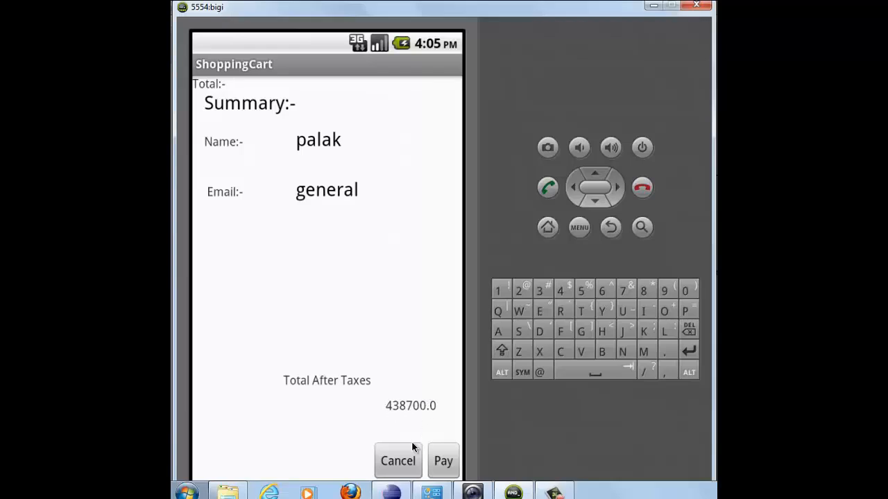
mouse_move(411, 453)
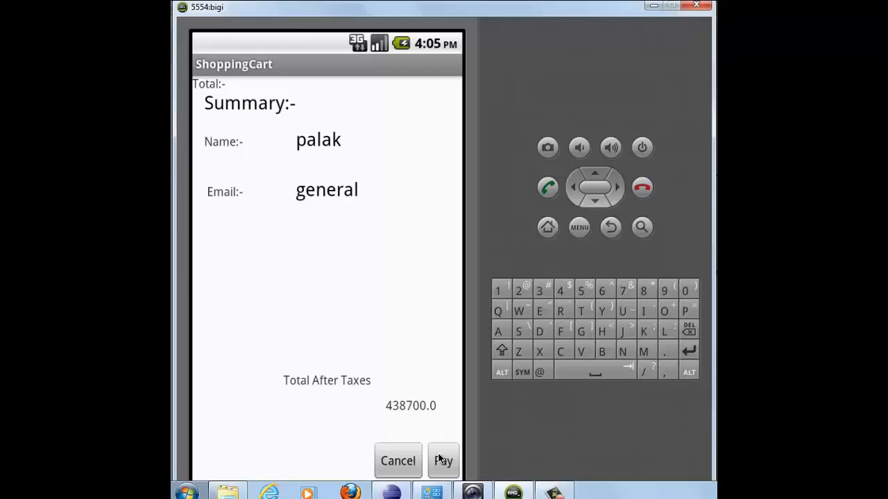
left_click(579, 226)
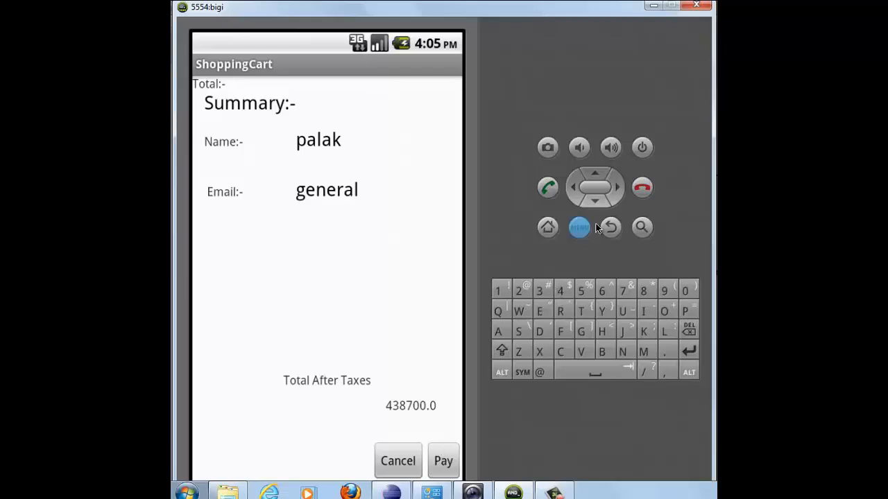
mouse_move(610, 227)
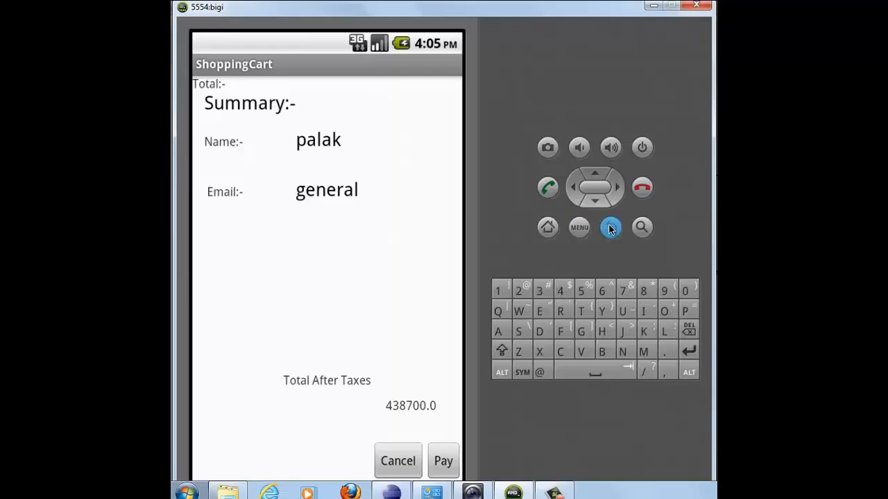